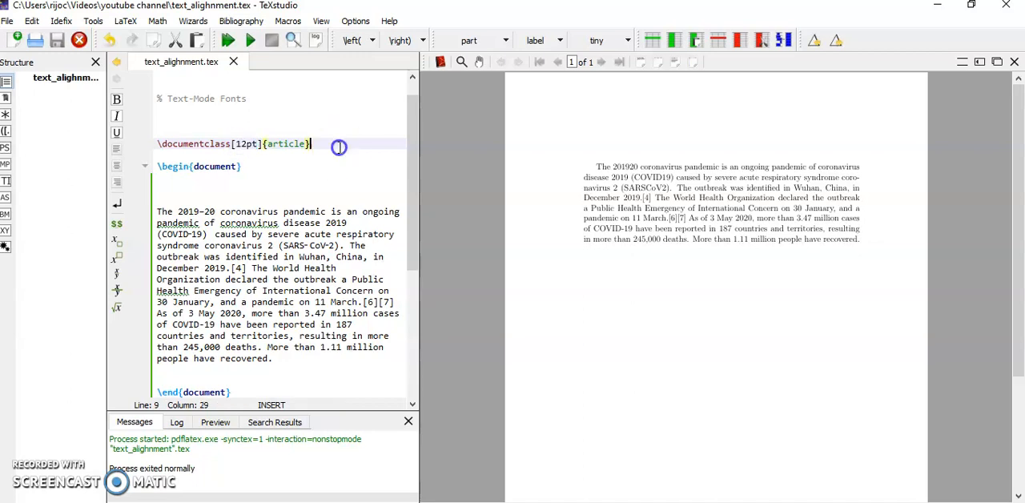
mouse_move(312, 143)
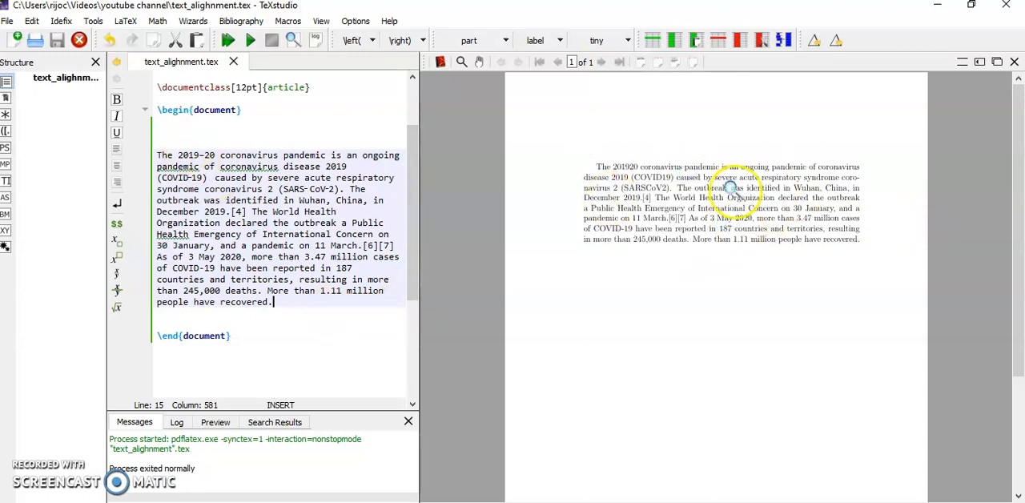
Place the cursor at the start of the coronavirus paragraph to add blank lines above it
left_click(178, 131)
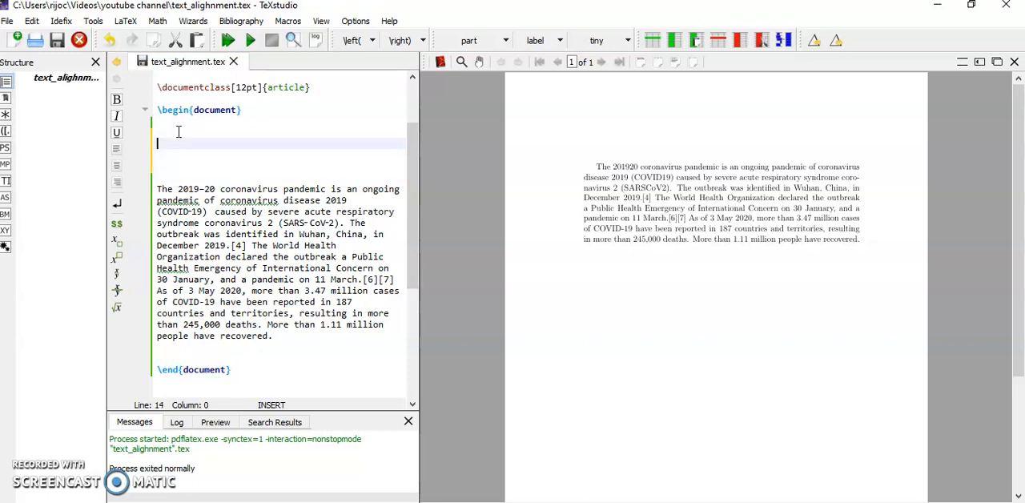
Type \begin{flushleft} above the coronavirus paragraph and move below it for \end{flushleft}
type("\\begi")
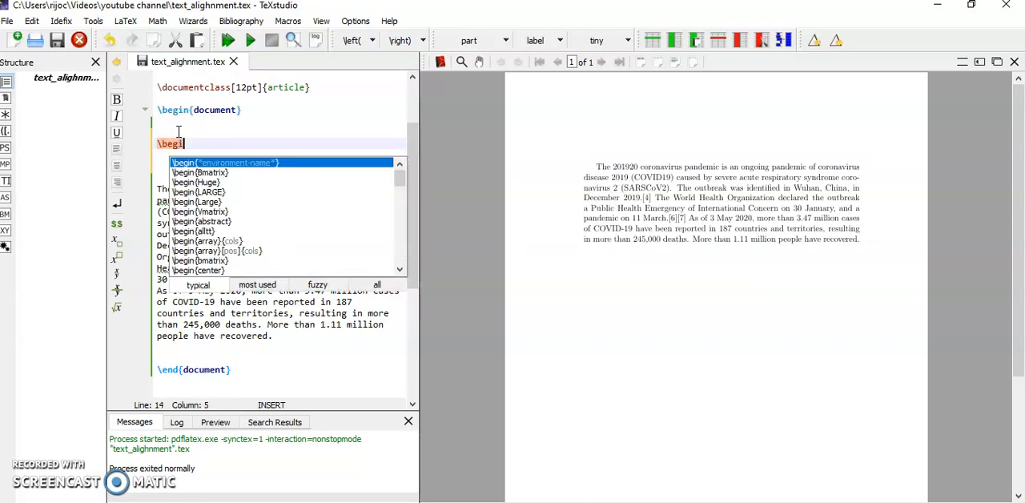
type("n{flushleft")
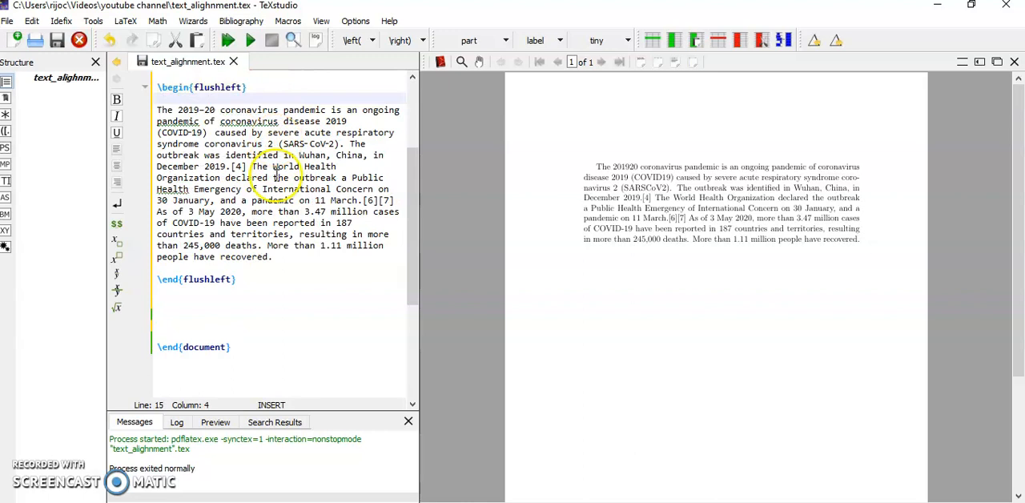
left_click(190, 301)
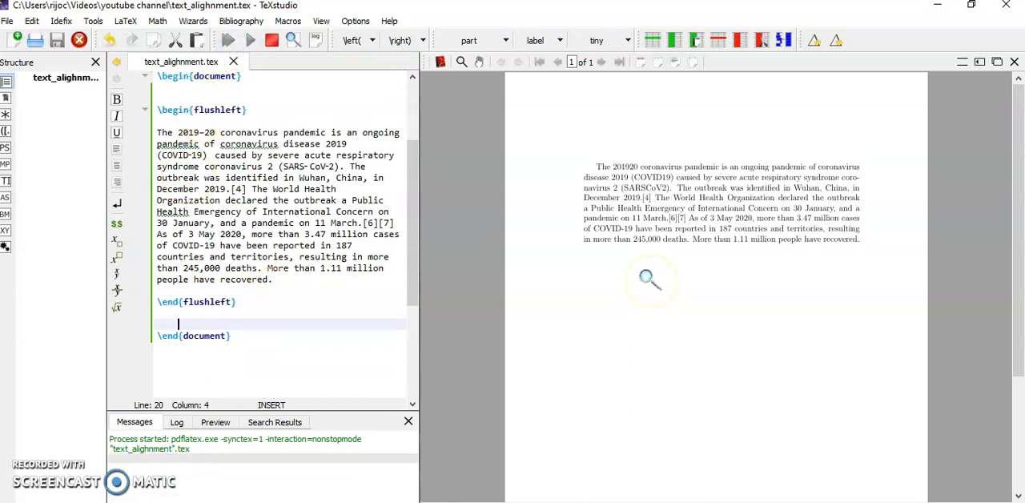
Run Build & View and check the left-aligned, ragged-right paragraph in the PDF
left_click(228, 40)
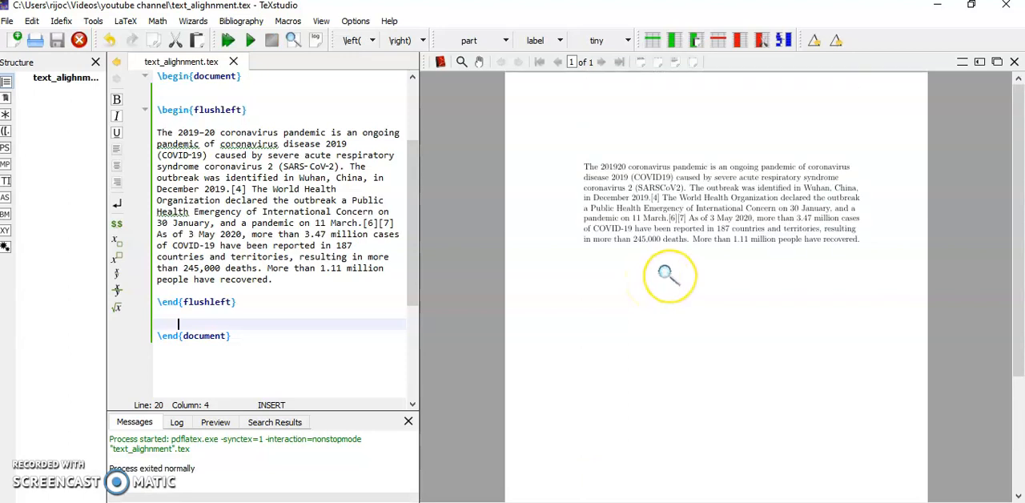
mouse_move(885, 260)
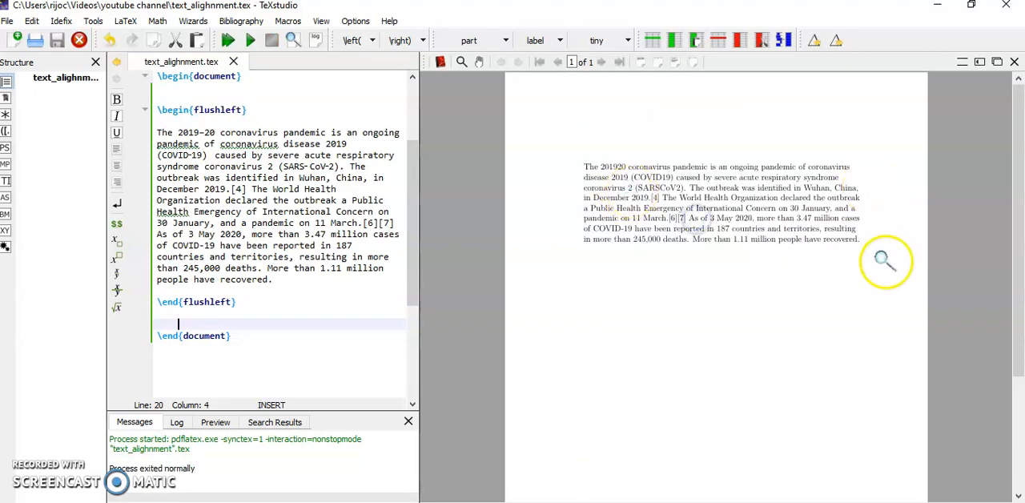
mouse_move(725, 248)
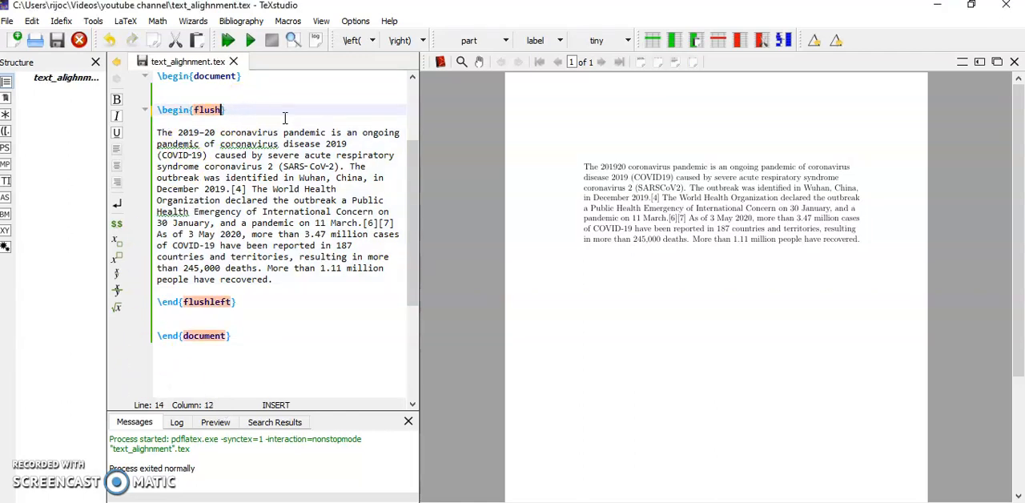
Change flushleft to flushright and recompile so the paragraph appears right-aligned
type("right")
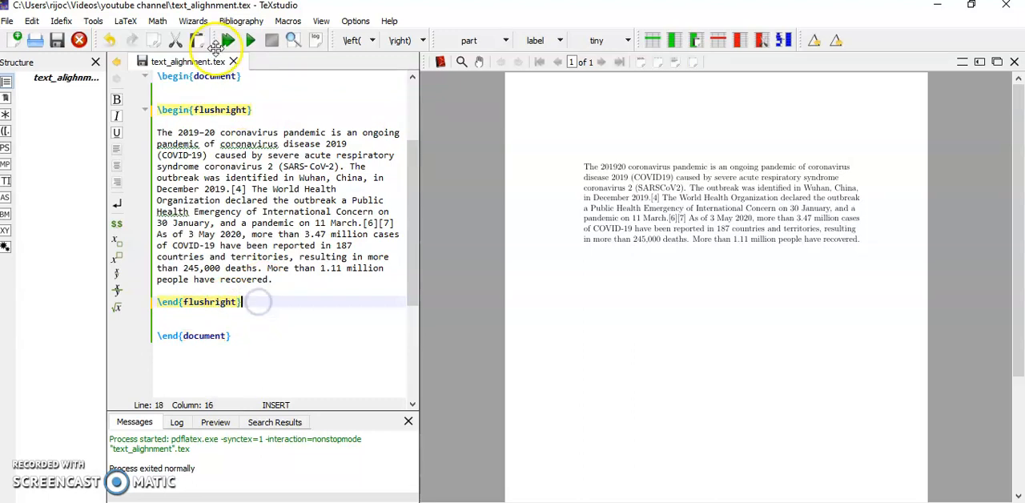
left_click(228, 40)
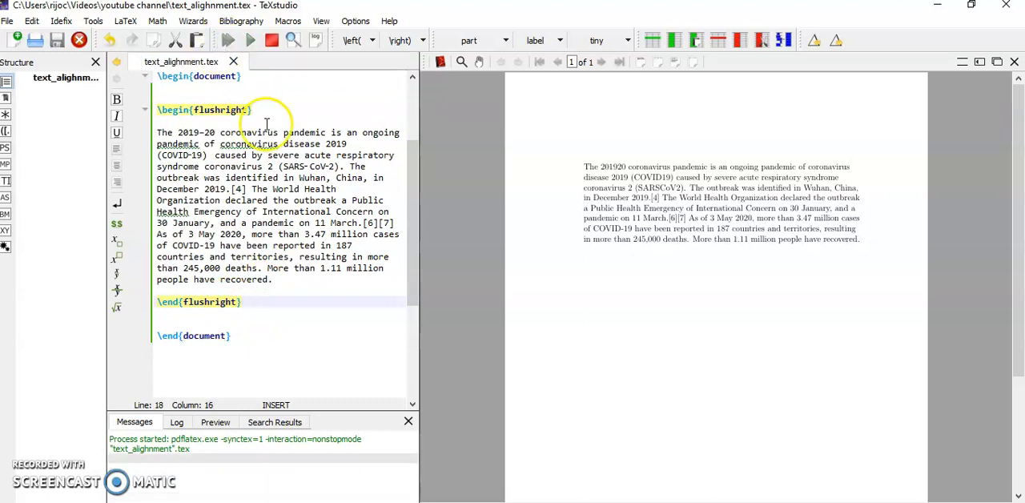
left_click(226, 40)
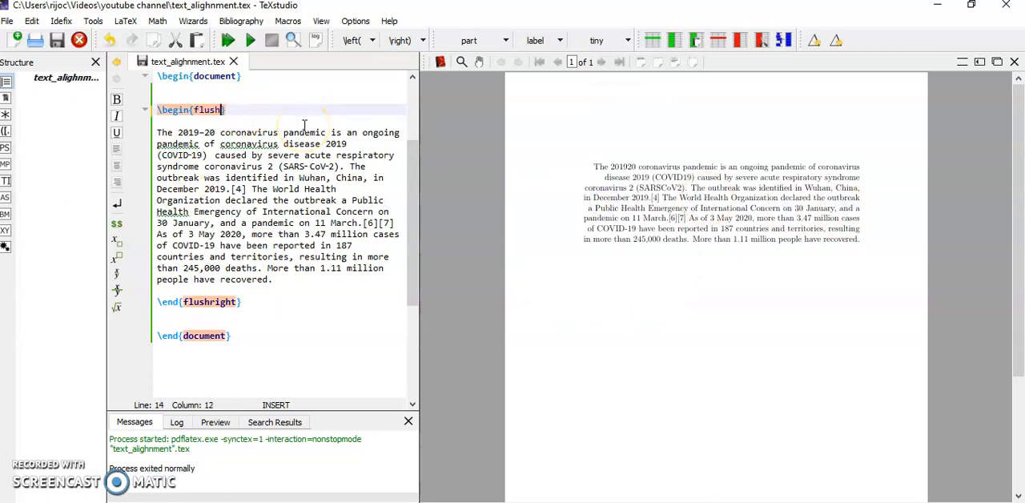
Replace the environment name with center in \begin and \end, then start Build & View
double_click(207, 109)
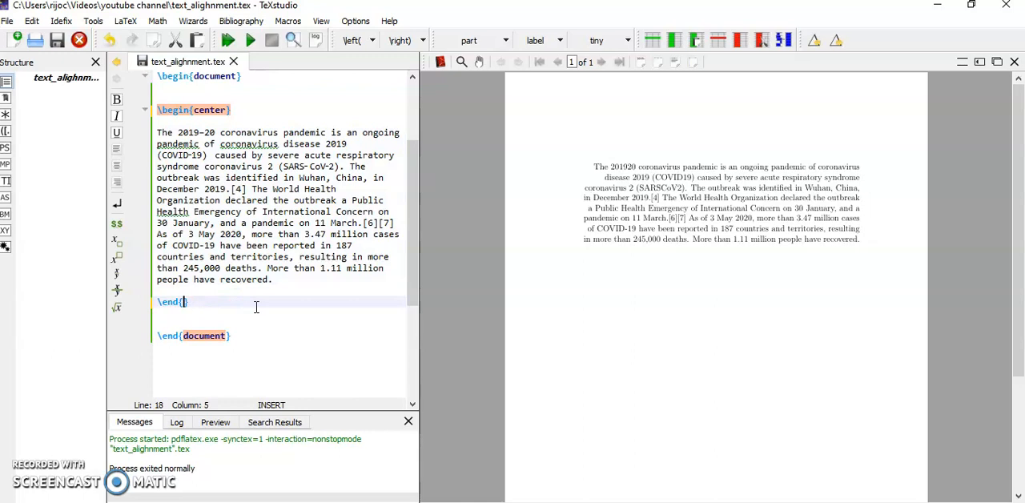
type("center")
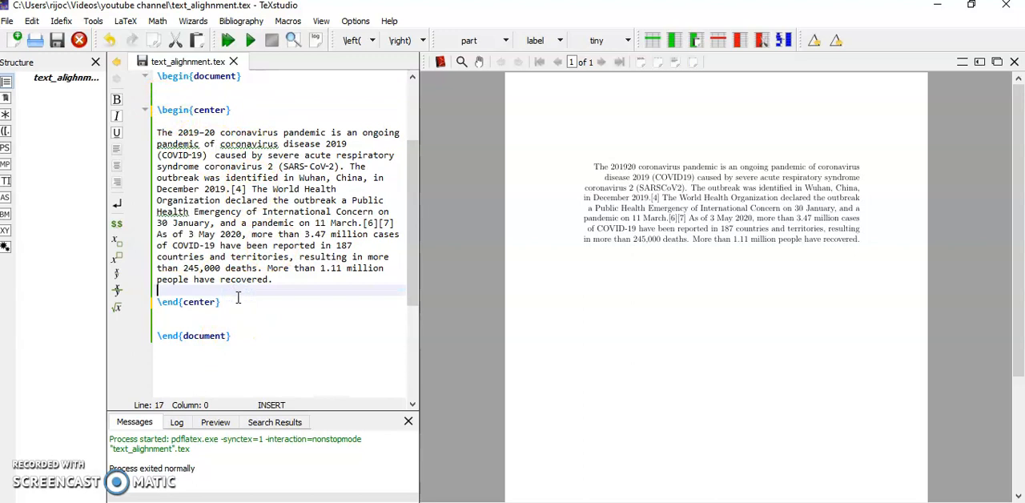
left_click_drag(157, 132, 280, 279)
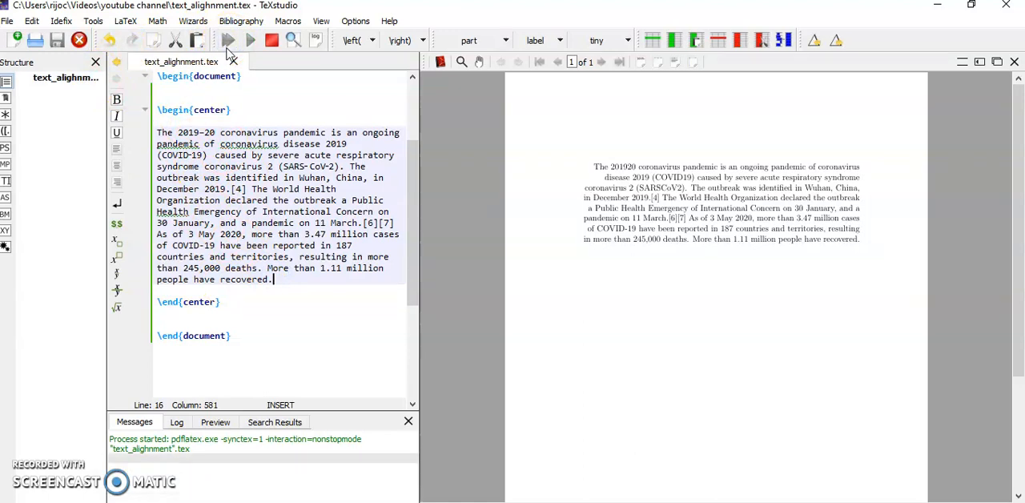
Finish the build and inspect the centered coronavirus paragraph in the enlarged preview
left_click(227, 40)
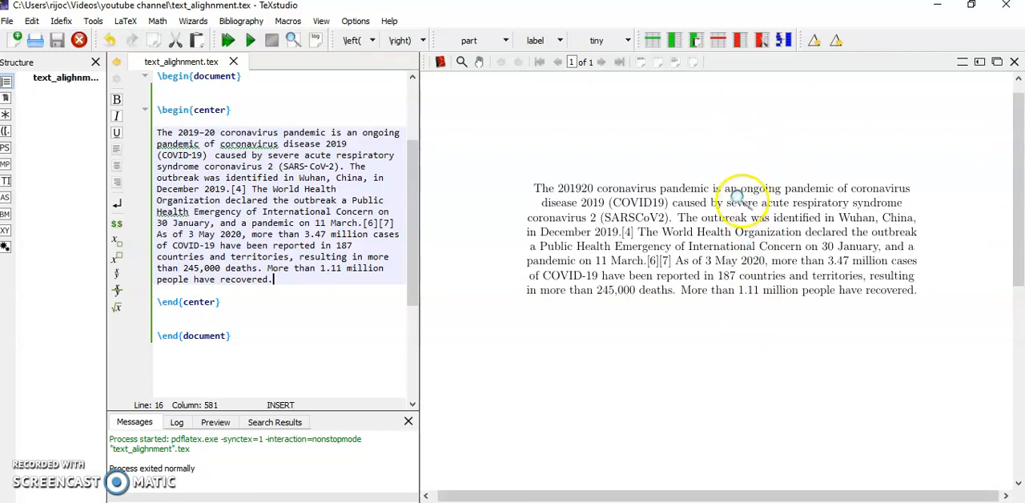
mouse_move(445, 305)
type("\\")
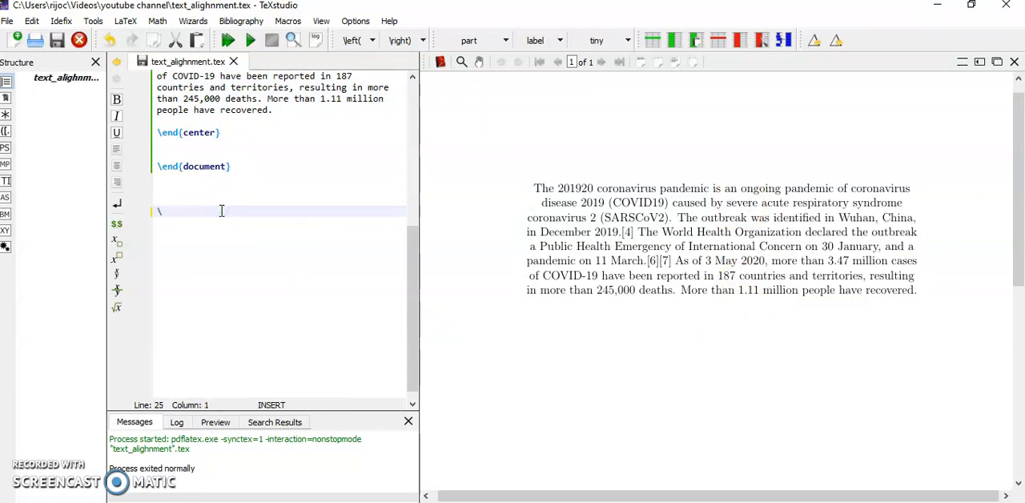
Add empty flushleft and flushright environment templates using \begin autocomplete
type("begin")
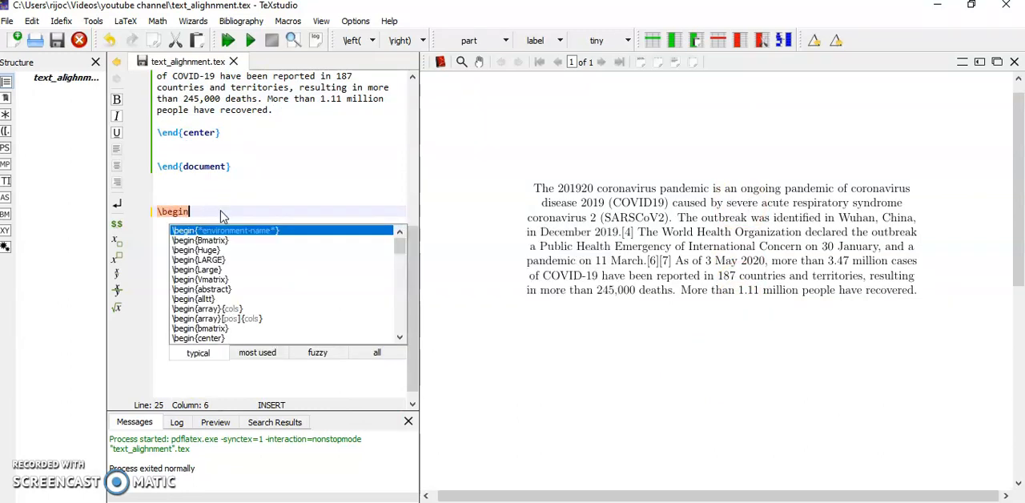
type("{flushleft")
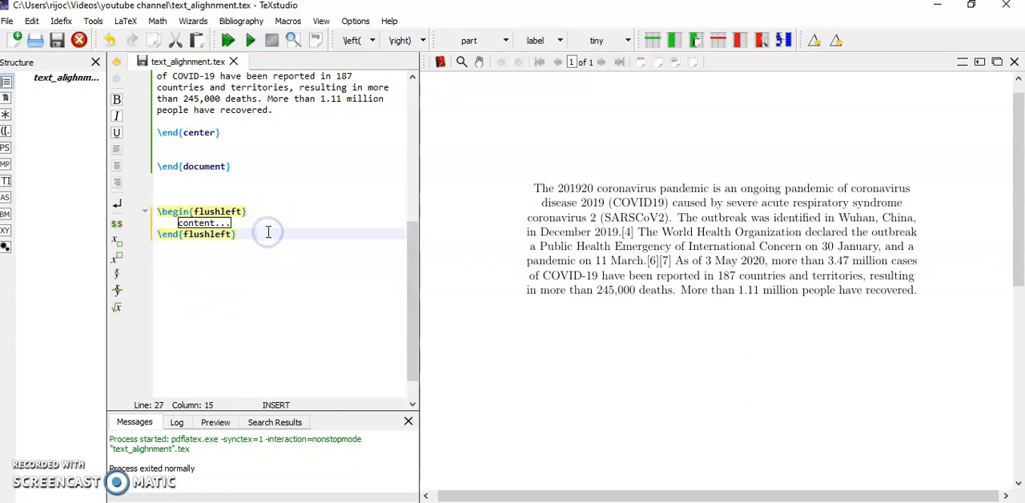
type("\\begin{")
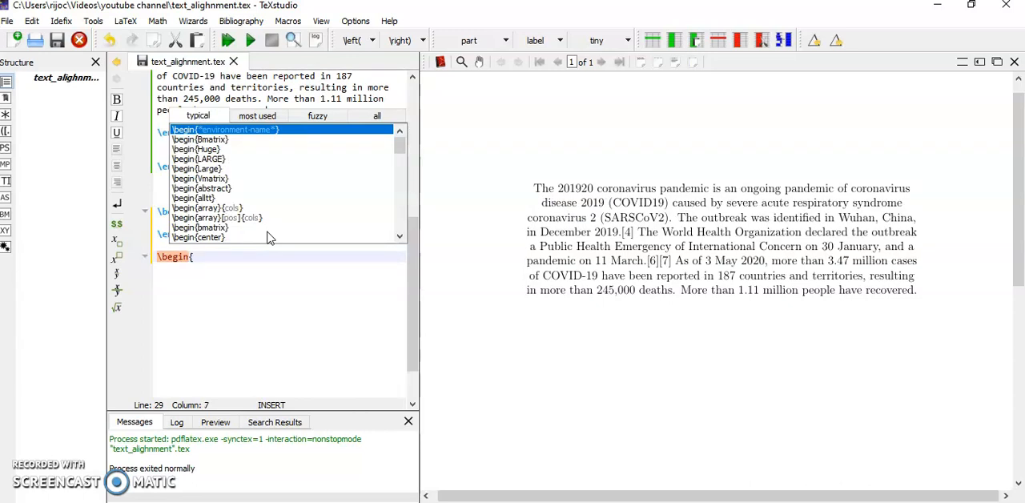
type("flushright")
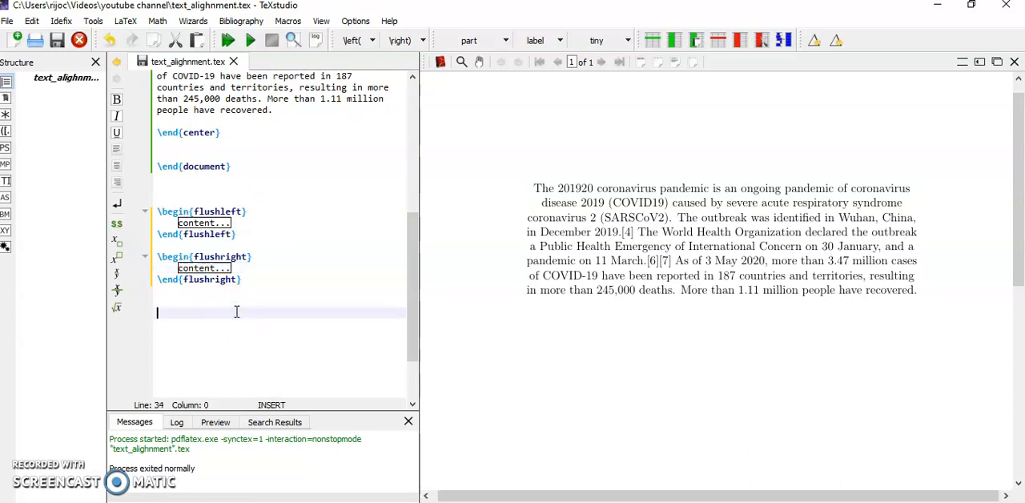
Start a center environment by typing \begin{ce below them
type("\\")
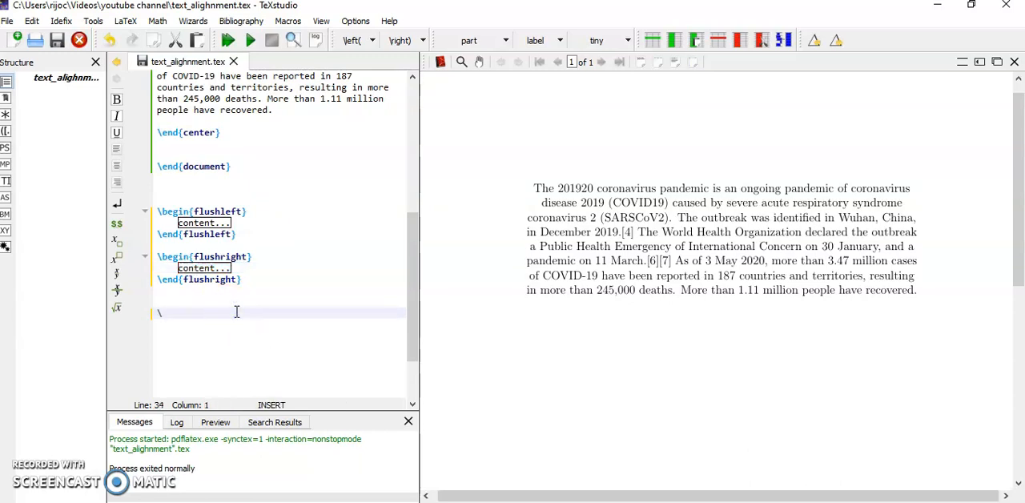
type("begin")
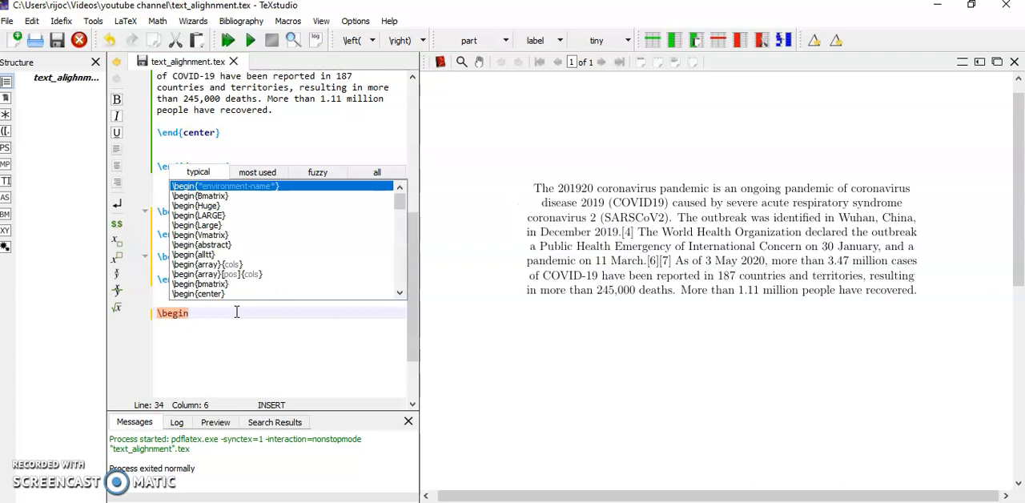
type("{ce")
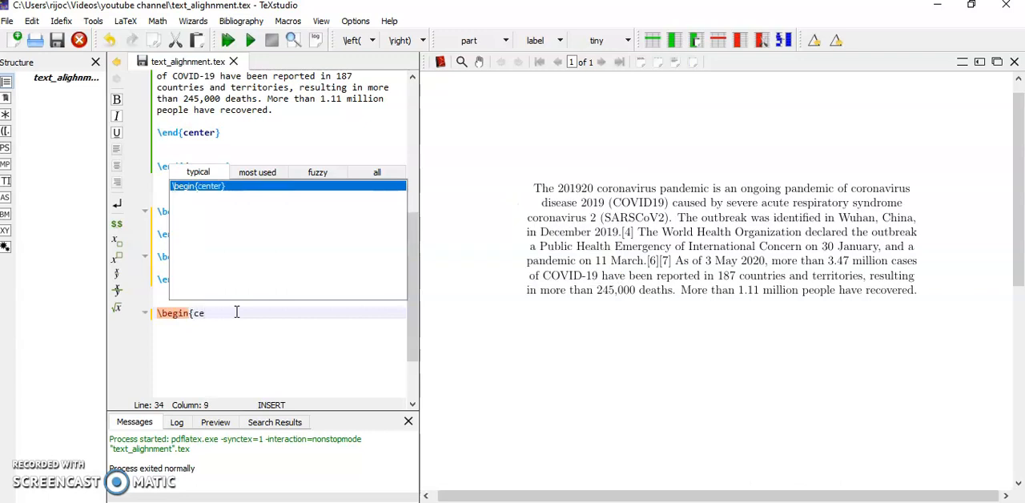